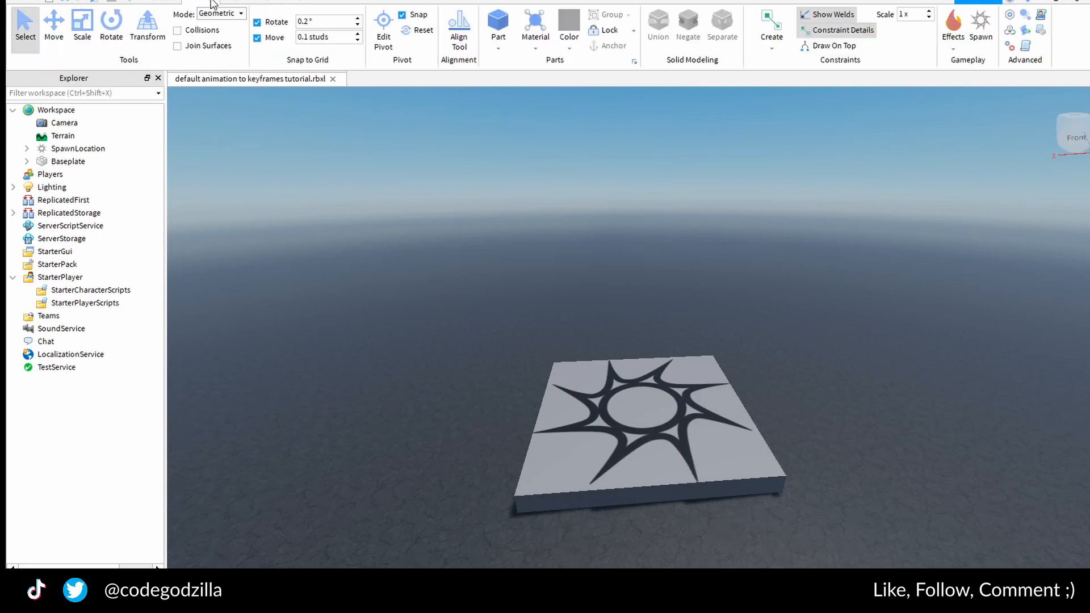
- Play-test the place from the Test tab and select the spawned character model in Workspace
{"action": "left_click", "coordinate": [25, 21]}
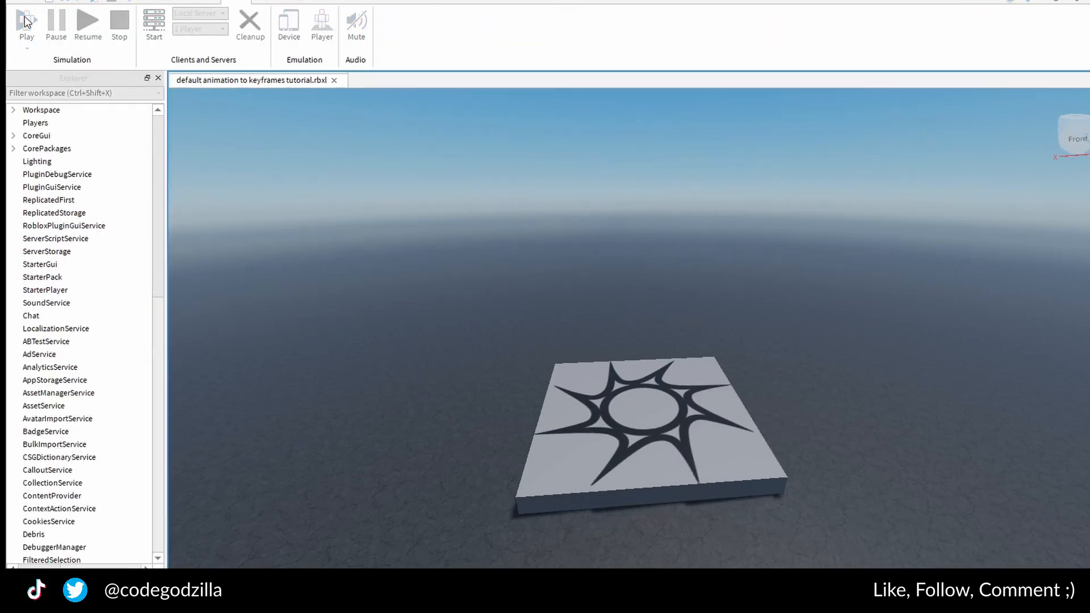
{"action": "left_click", "coordinate": [25, 24]}
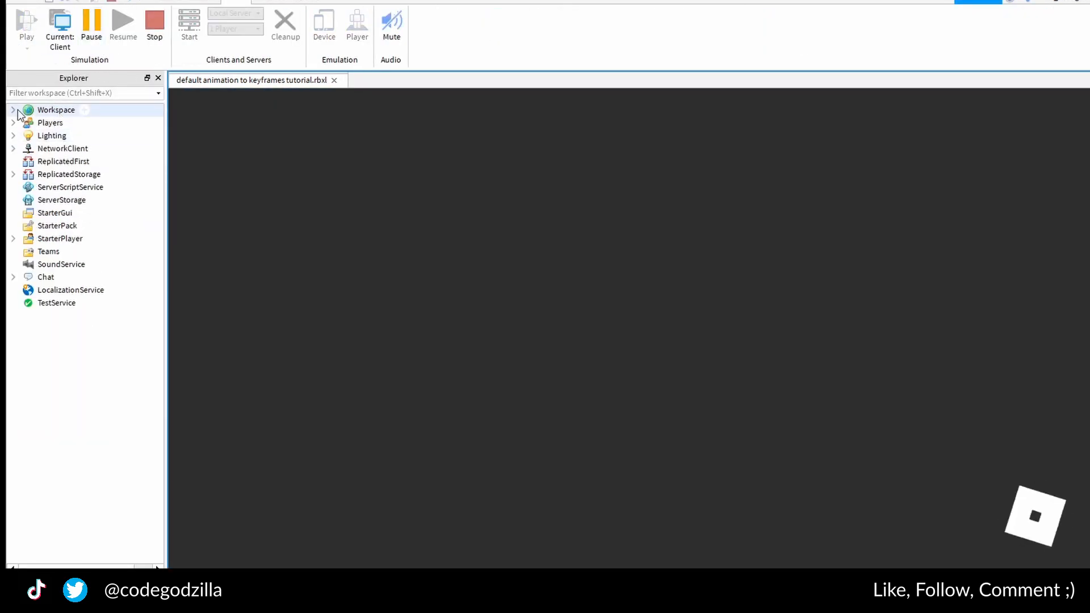
{"action": "left_click", "coordinate": [12, 109]}
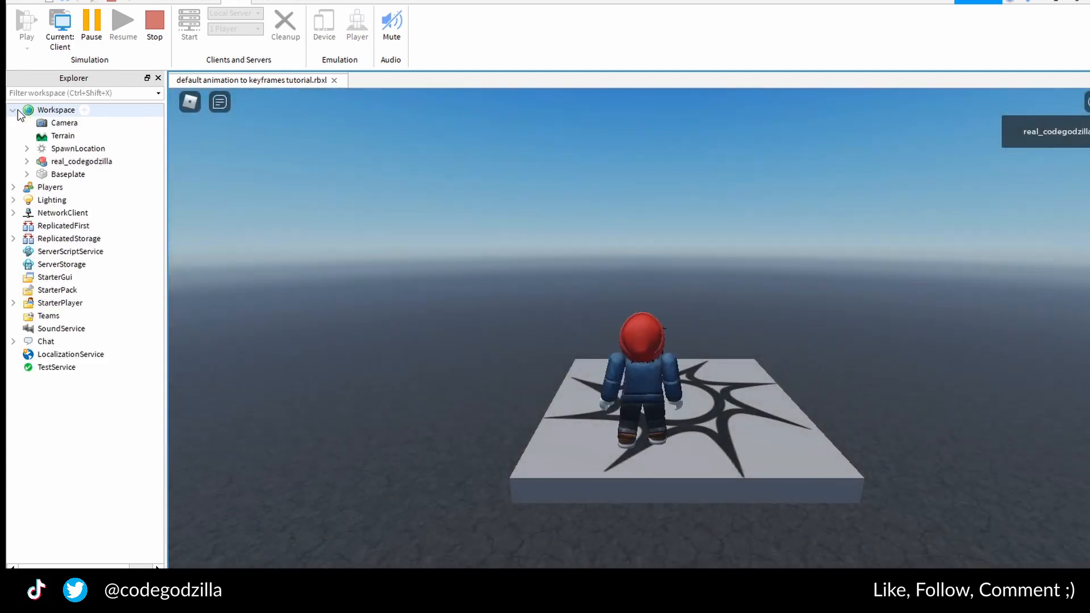
{"action": "left_click", "coordinate": [81, 160]}
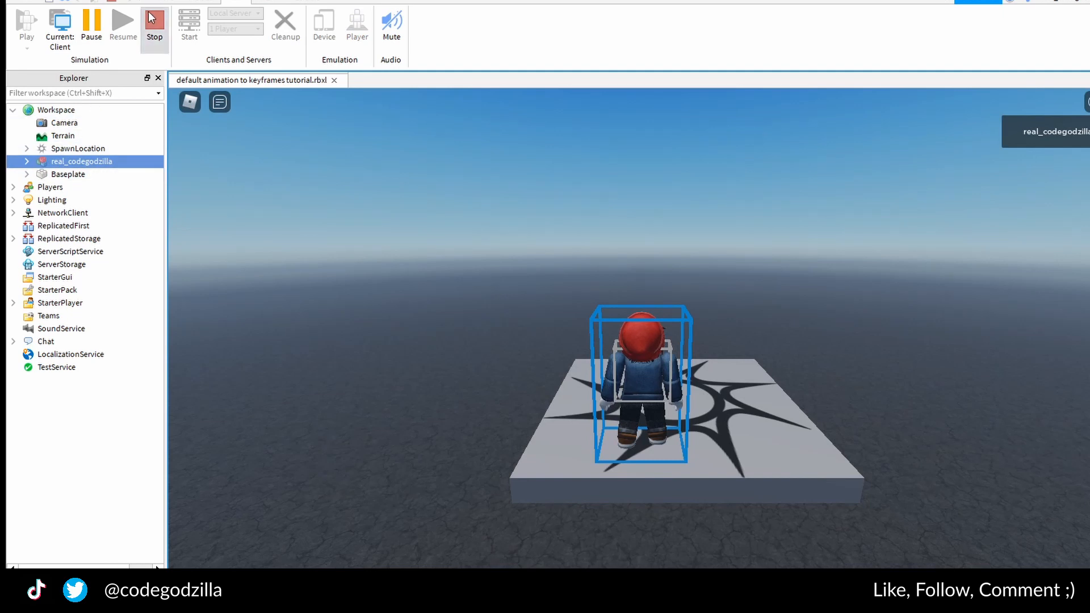
- Open the character model's context menu to copy it
{"action": "right_click", "coordinate": [56, 110]}
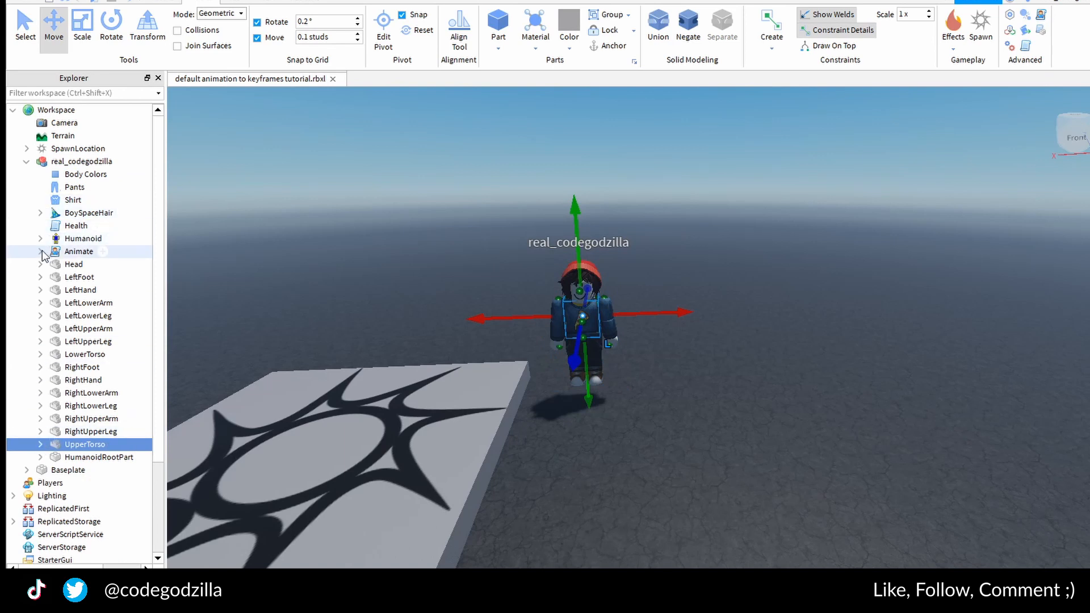
- Expand Animate > jump, inspect JumpAnim's animation ID, then reselect the character model
{"action": "left_click", "coordinate": [39, 251]}
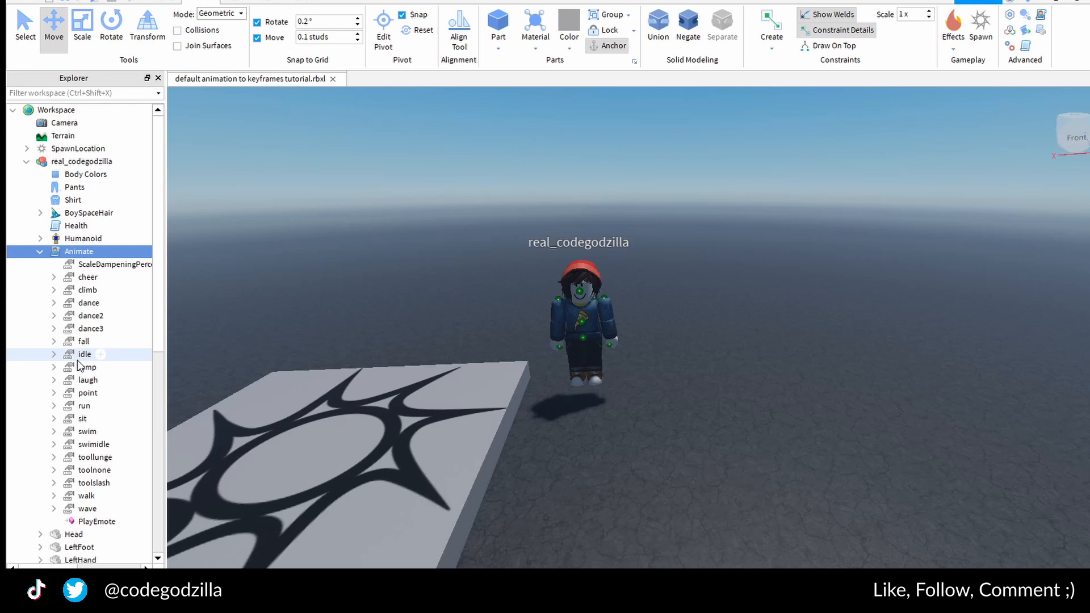
{"action": "left_click", "coordinate": [53, 368]}
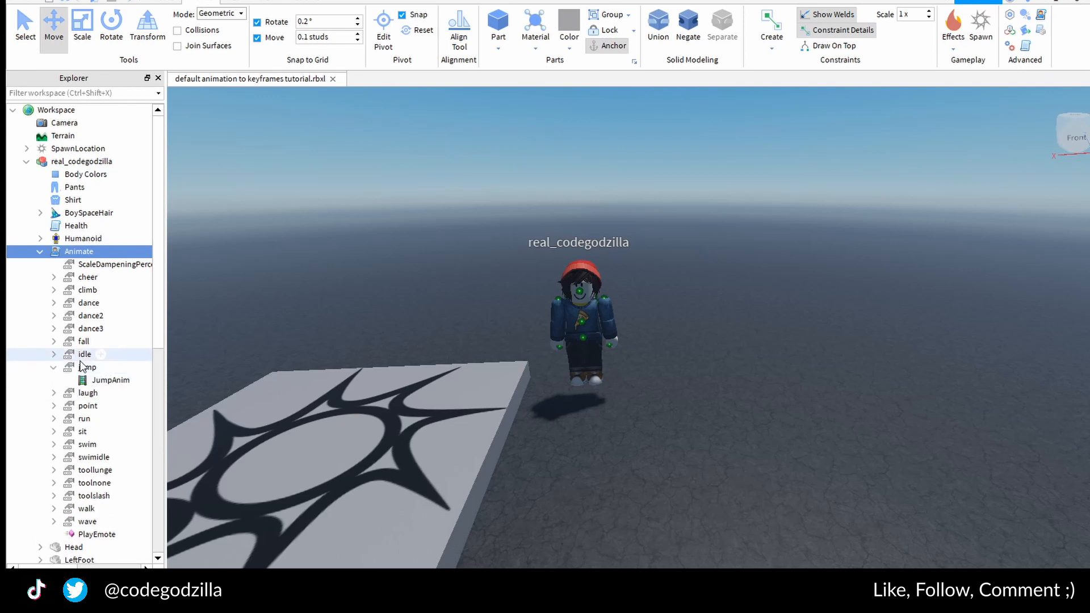
{"action": "left_click", "coordinate": [86, 367]}
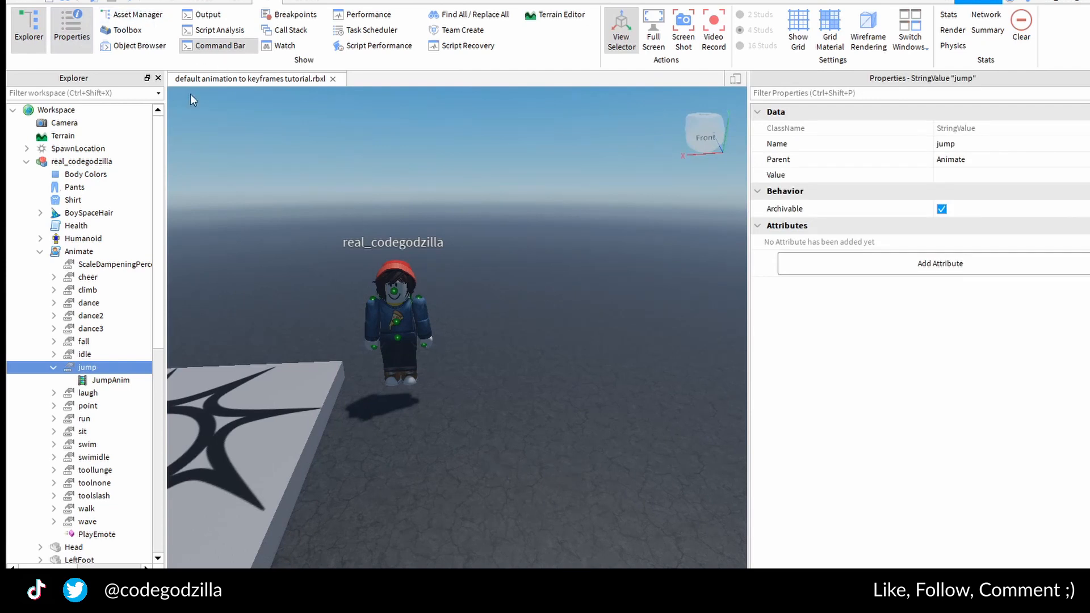
{"action": "left_click", "coordinate": [110, 380]}
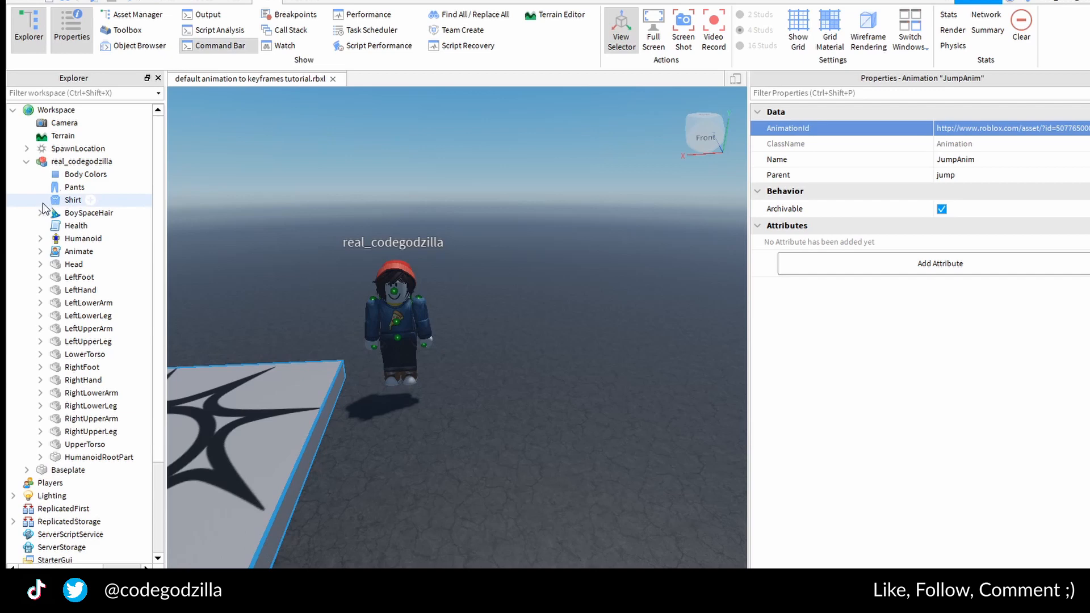
{"action": "left_click", "coordinate": [81, 161]}
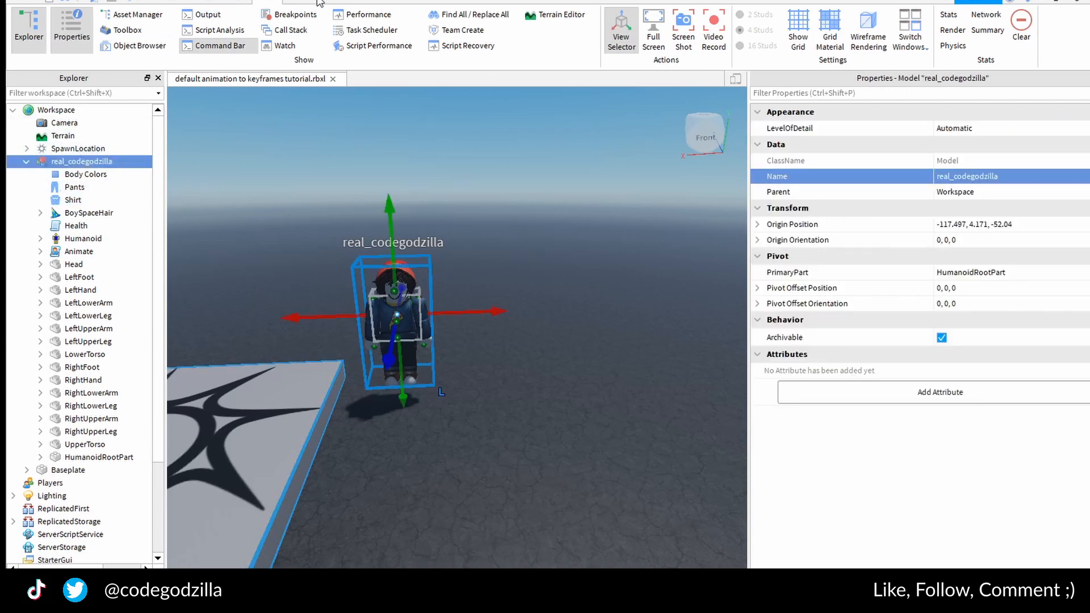
- Create a new clip in the Plugins Animation Editor and choose Import from Roblox ID
{"action": "left_click", "coordinate": [238, 28]}
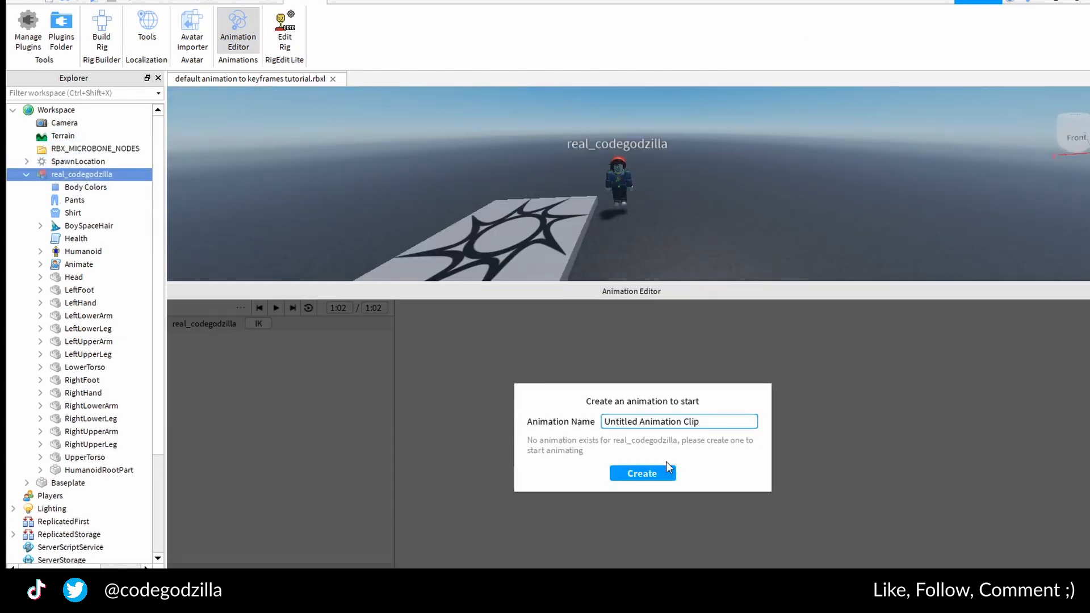
{"action": "left_click", "coordinate": [642, 473]}
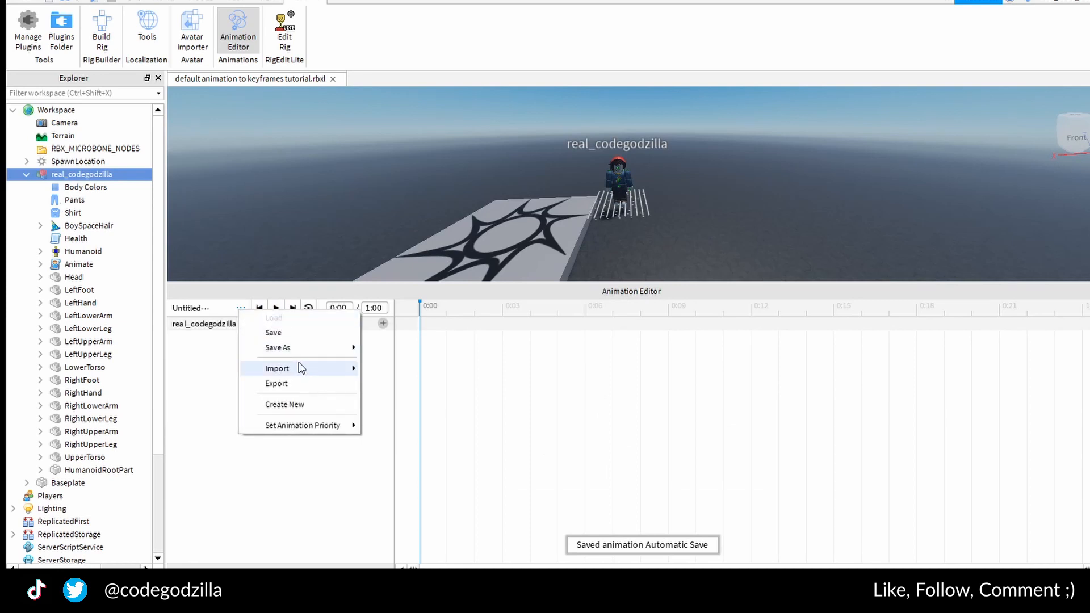
{"action": "left_click", "coordinate": [276, 368]}
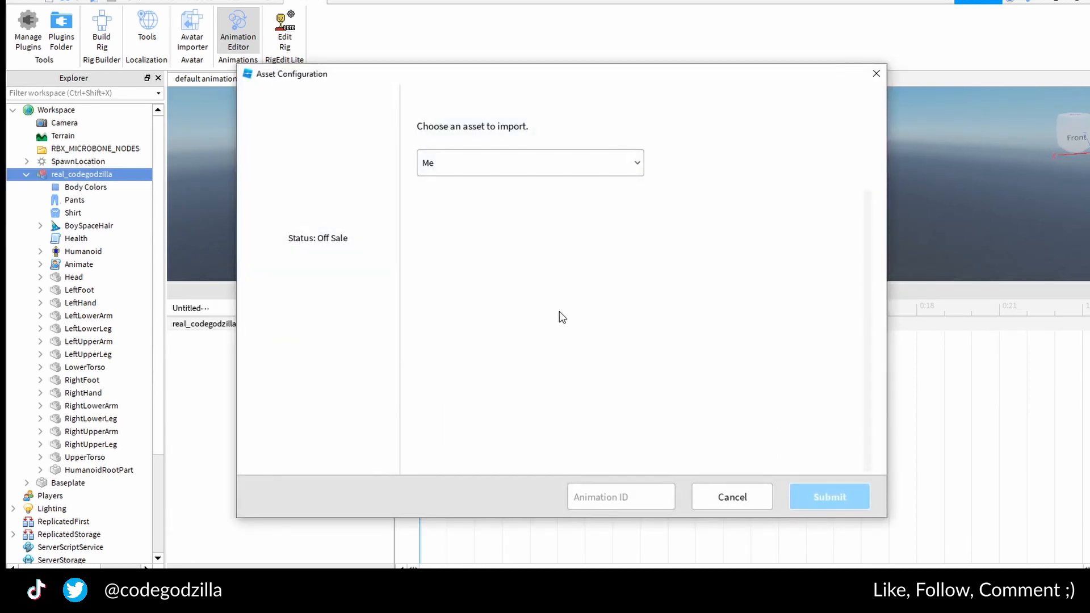
- Enter animation ID 507765000 in the Asset Configuration field and import it
{"action": "left_click", "coordinate": [619, 496]}
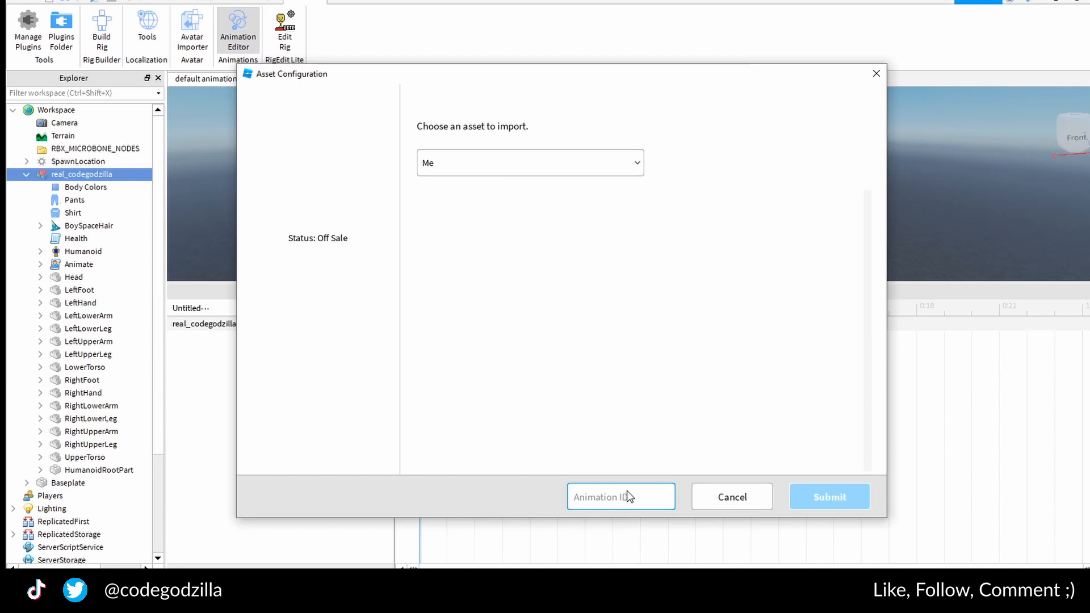
{"action": "left_click", "coordinate": [619, 496]}
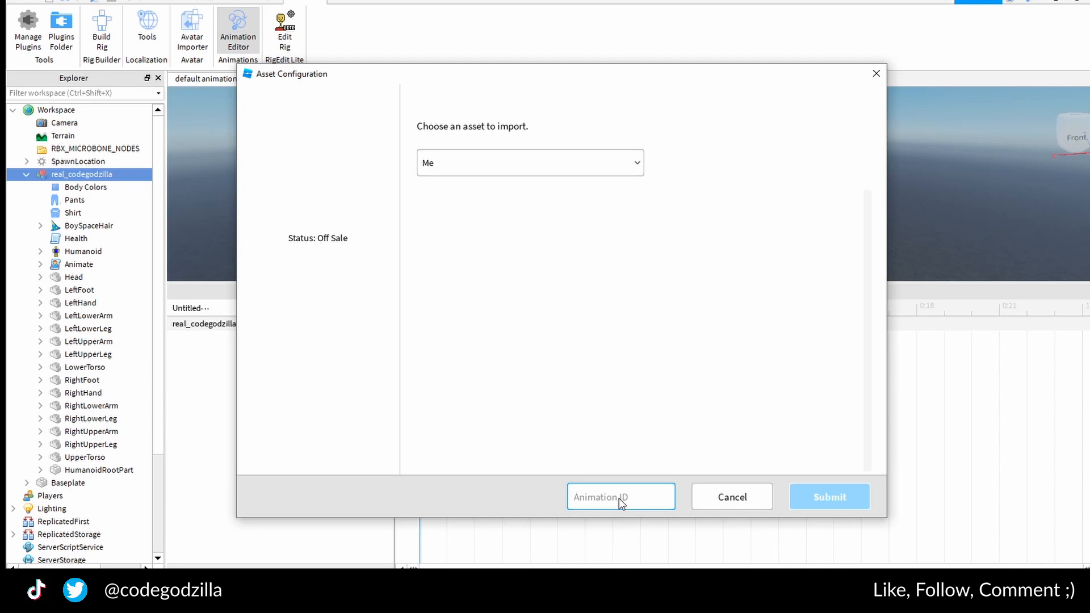
{"action": "type", "text": "5077"}
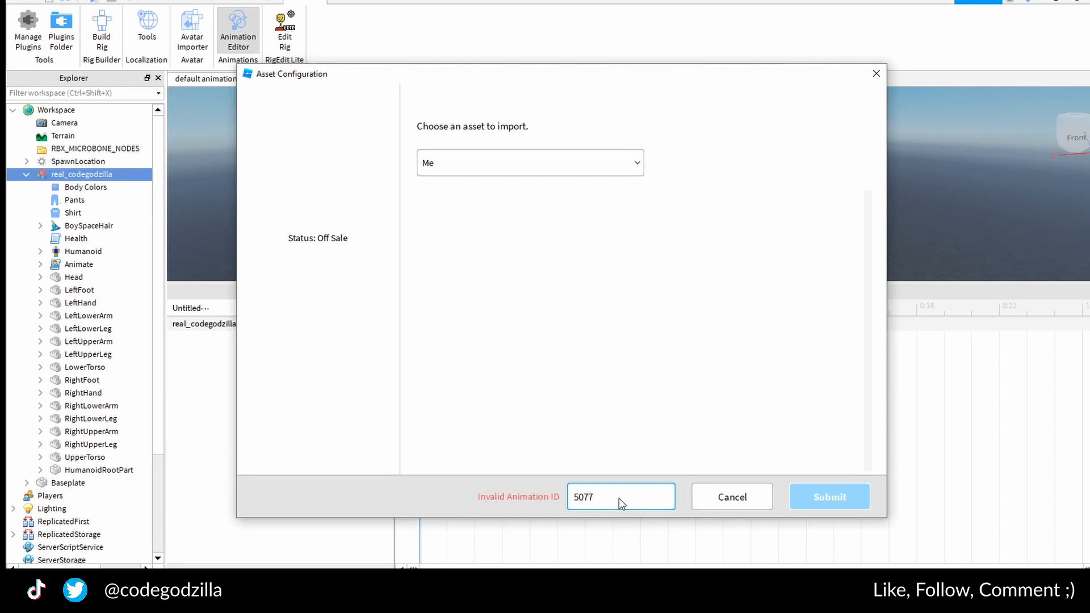
{"action": "left_click", "coordinate": [619, 496]}
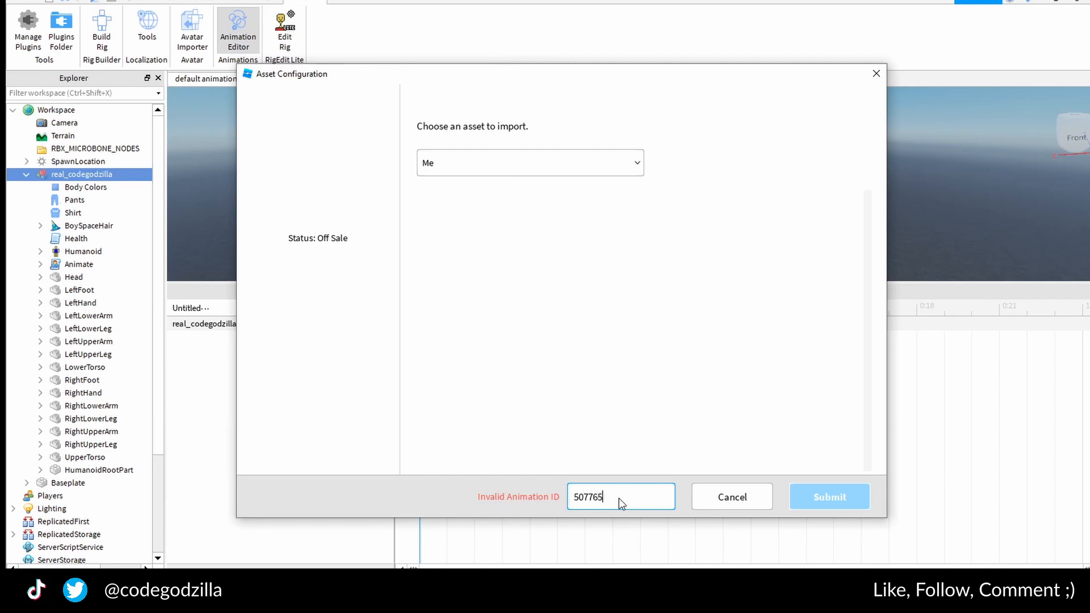
{"action": "type", "text": "000"}
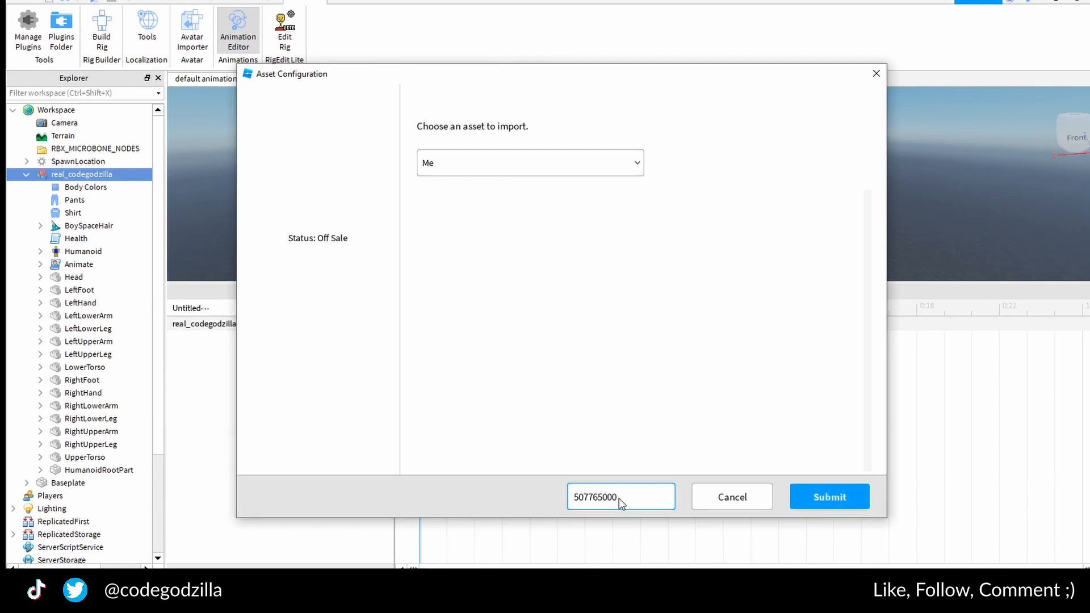
{"action": "left_click", "coordinate": [829, 496]}
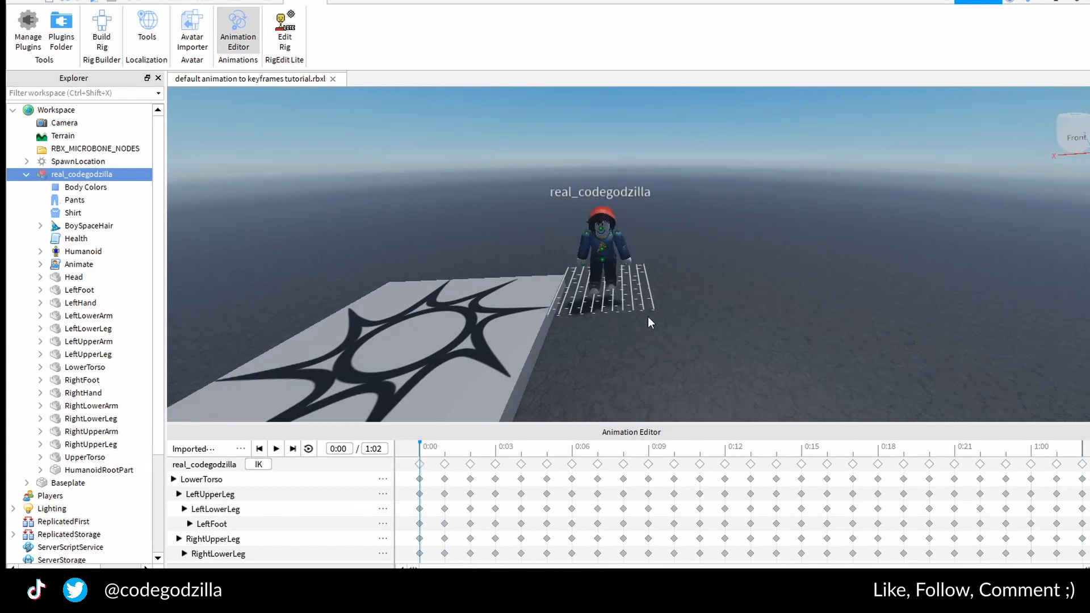
- Expand the character's Animate script and scroll through its dance, jump and walk entries
{"action": "left_click", "coordinate": [41, 264]}
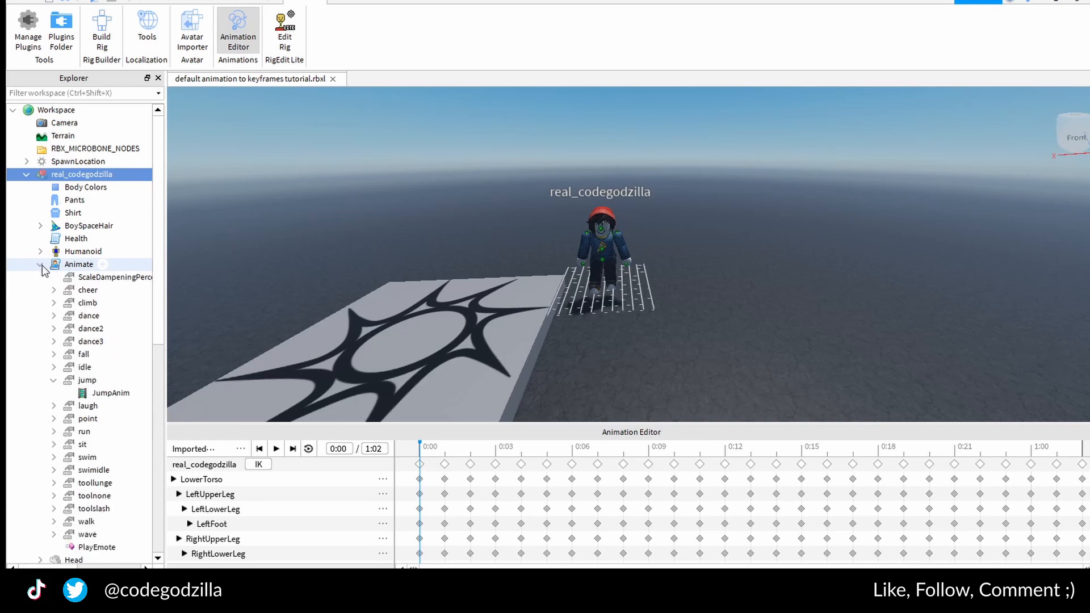
{"action": "scroll", "scroll_direction": "down", "scroll_amount": 3}
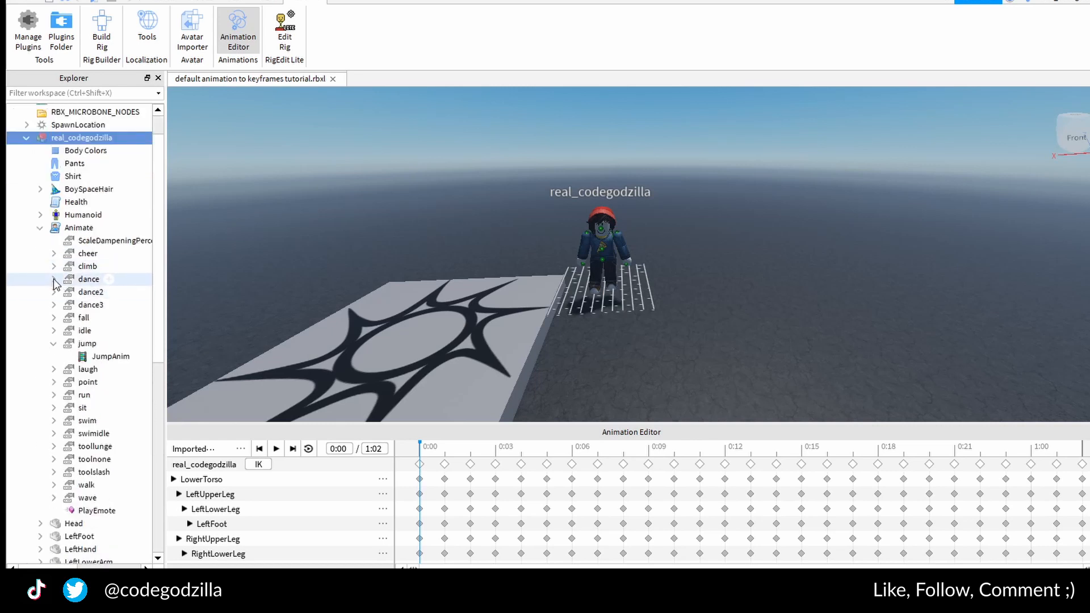